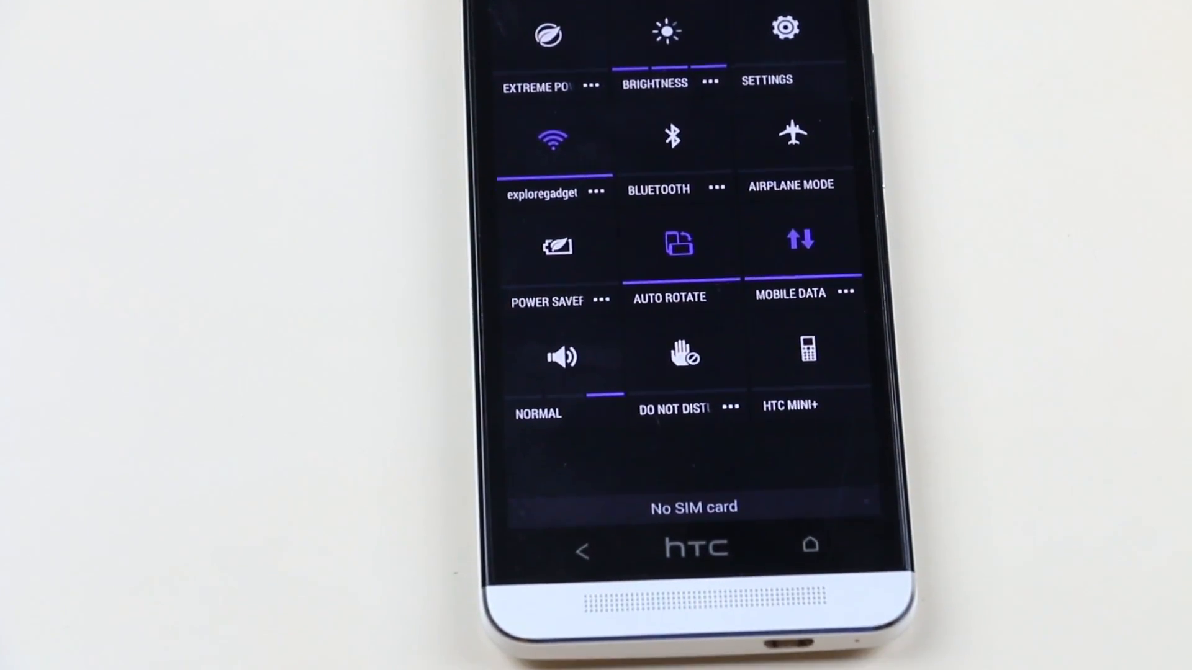
# - Scroll through quick settings and the app drawer showing InsertCoin Kontrol, Superuser and Dropbox
pyautogui.scroll(-3)
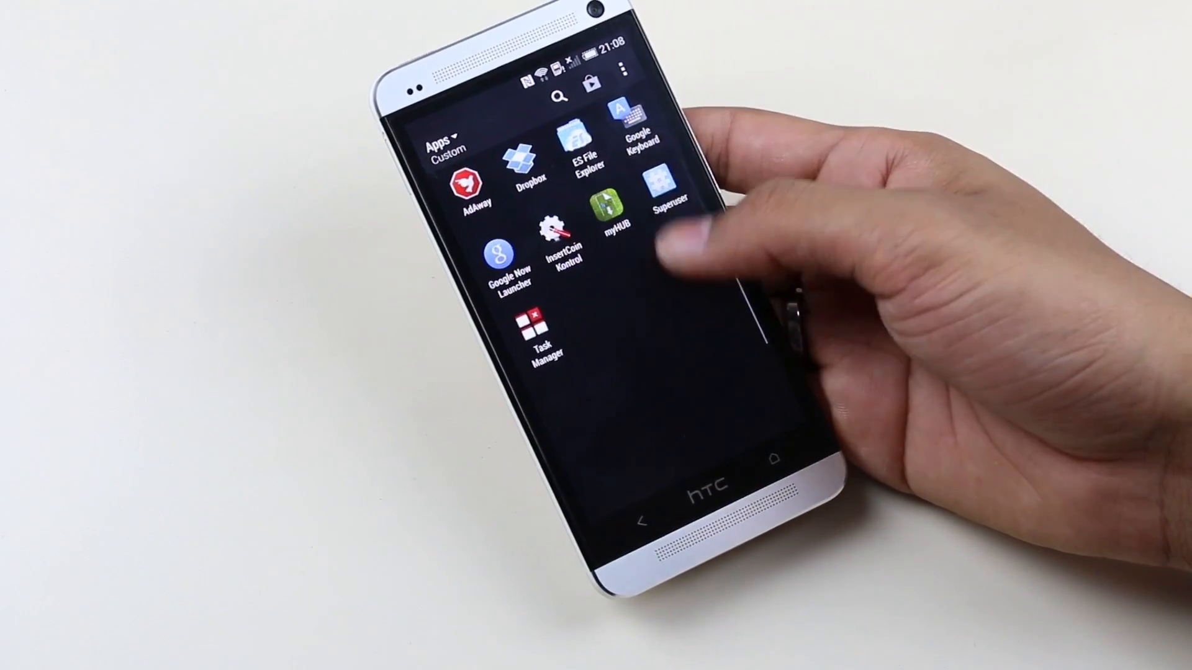
pyautogui.scroll(-3)
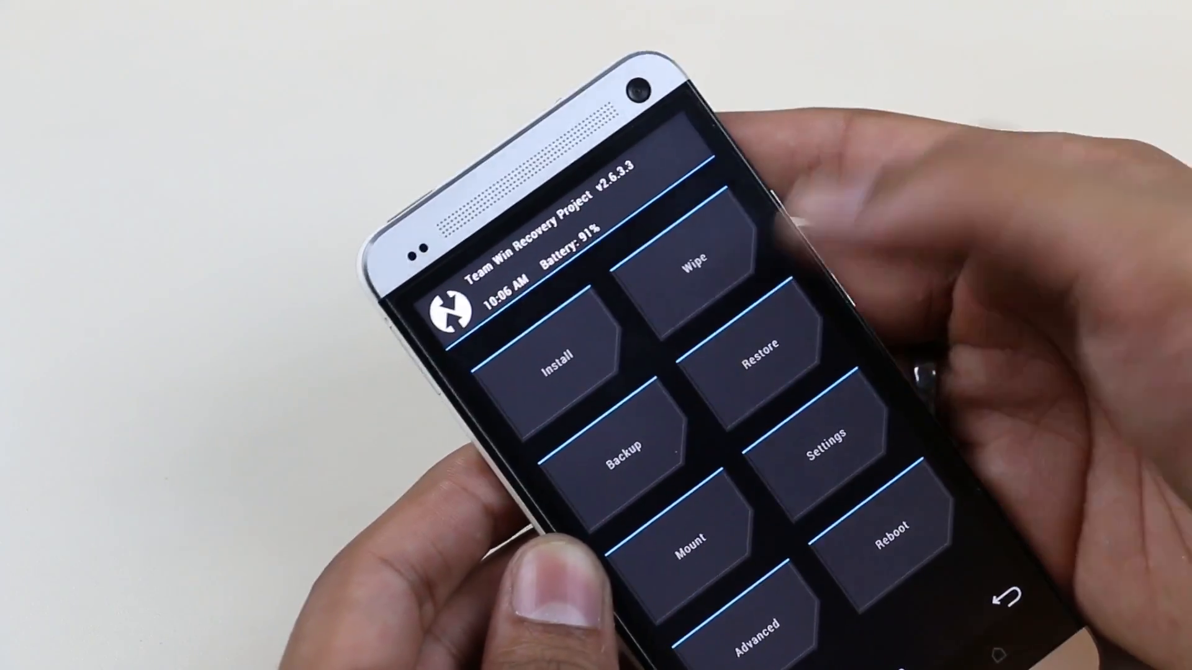
# - In TWRP, choose Install and select the InsertCoin ROM zip to begin flashing
pyautogui.click(692, 258)
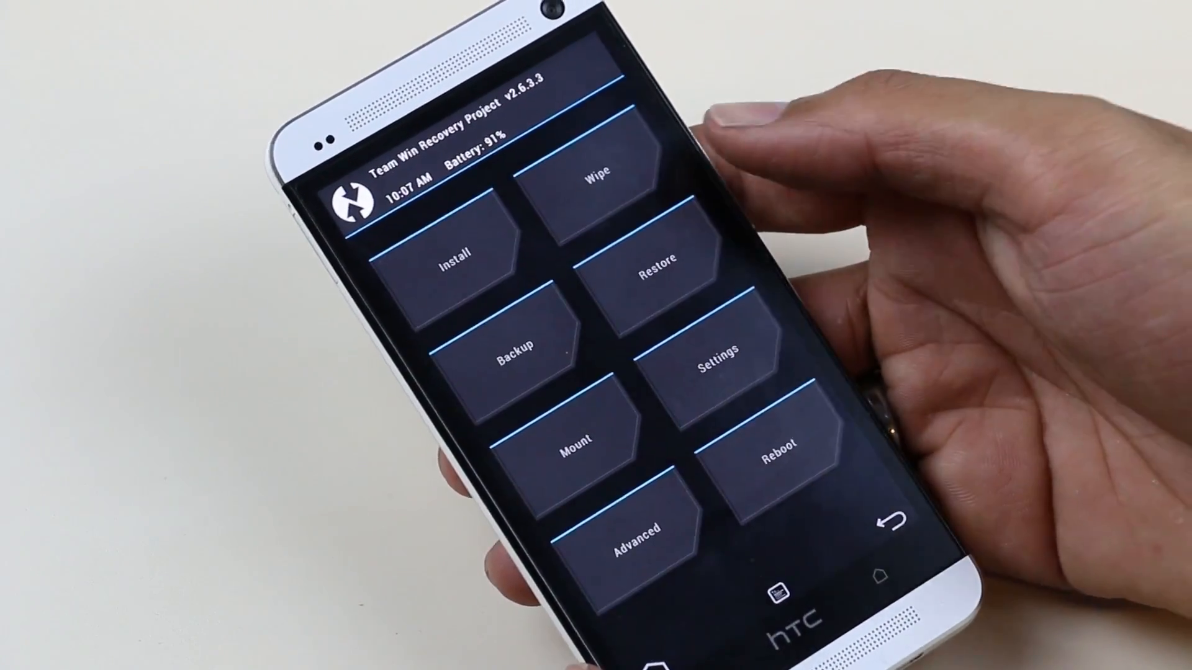
pyautogui.click(449, 255)
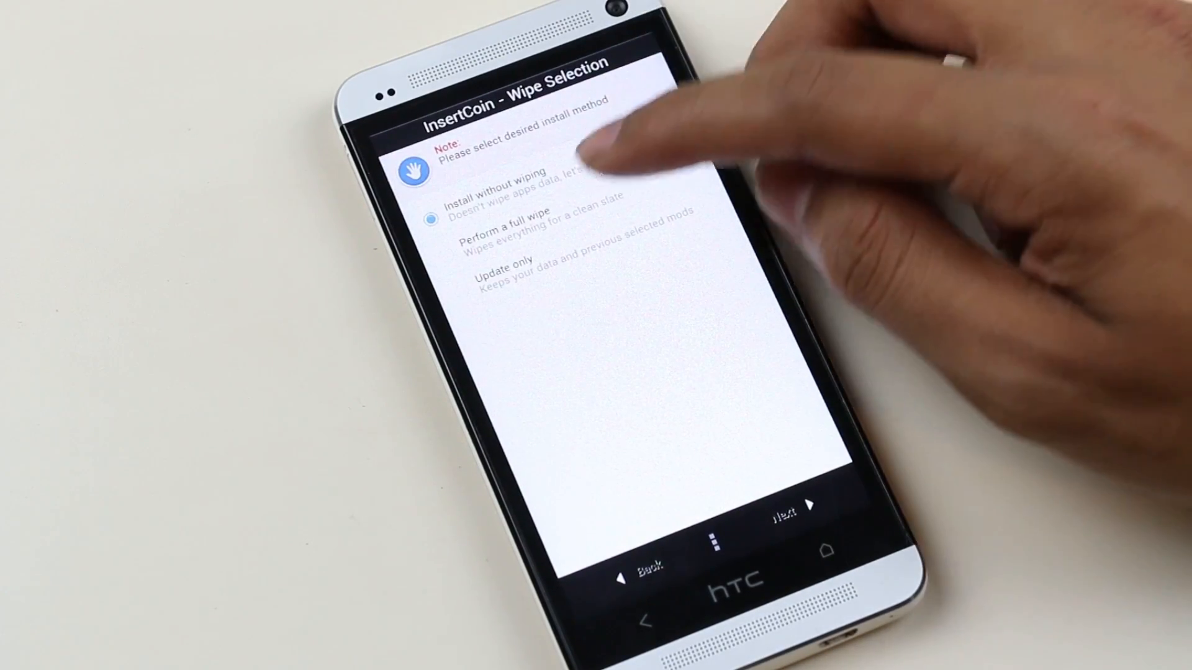
# - Choose a full wipe, keep the International model and enable Stock Boot Animation in the installer
pyautogui.click(448, 229)
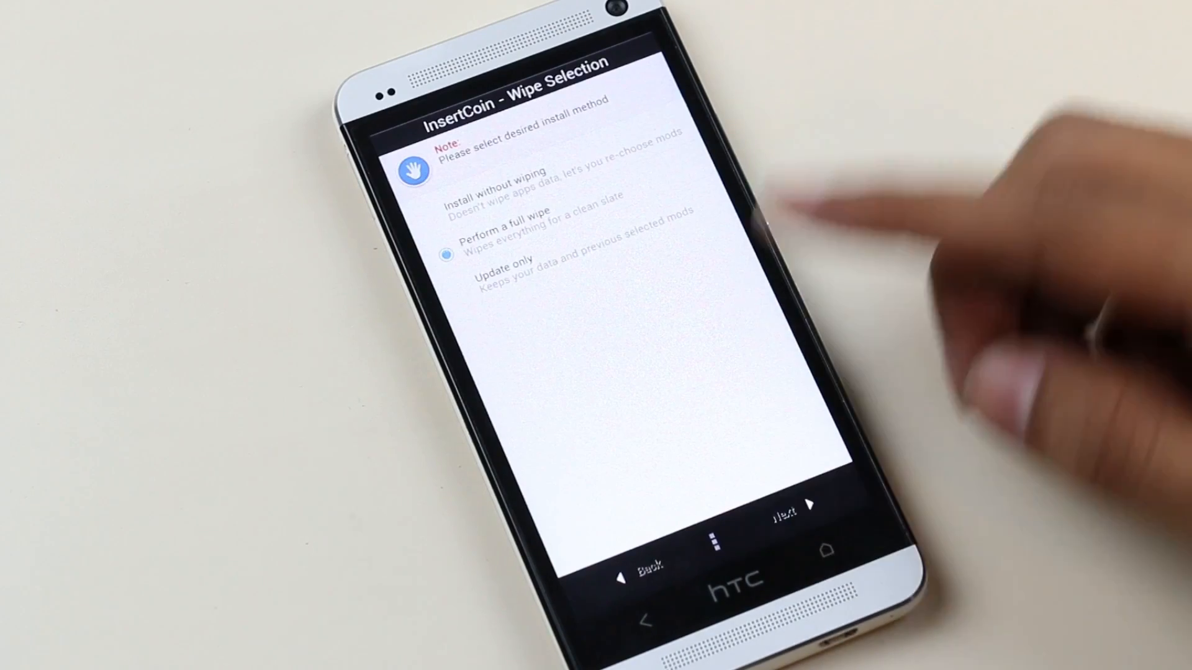
pyautogui.click(787, 509)
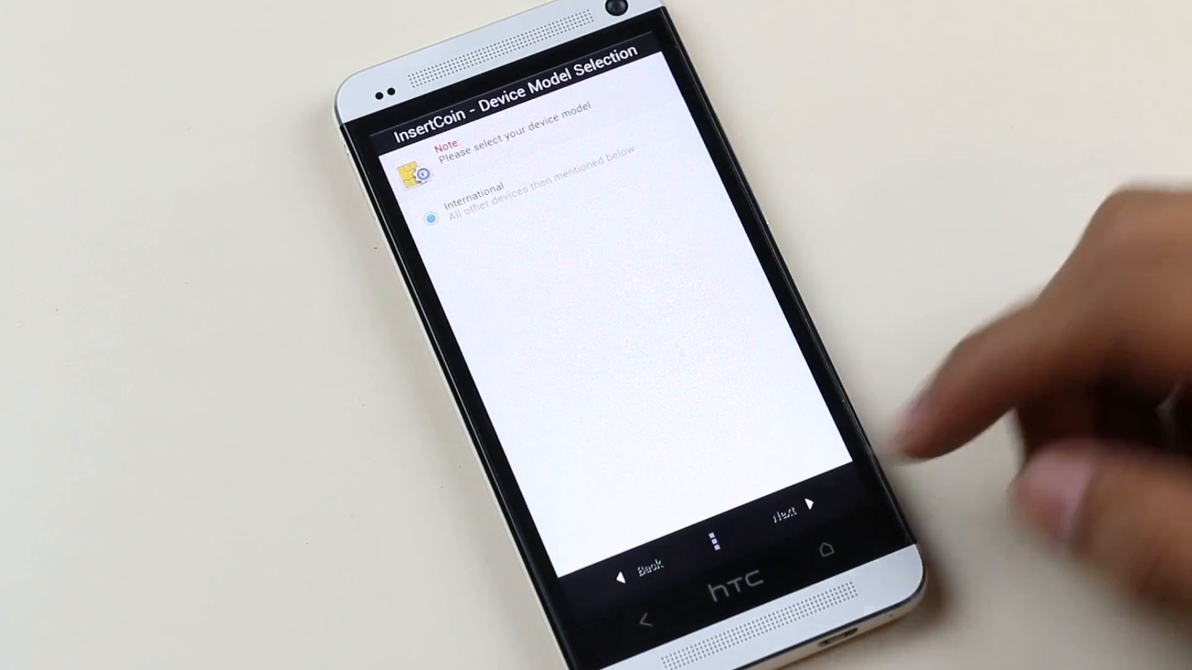
pyautogui.click(787, 507)
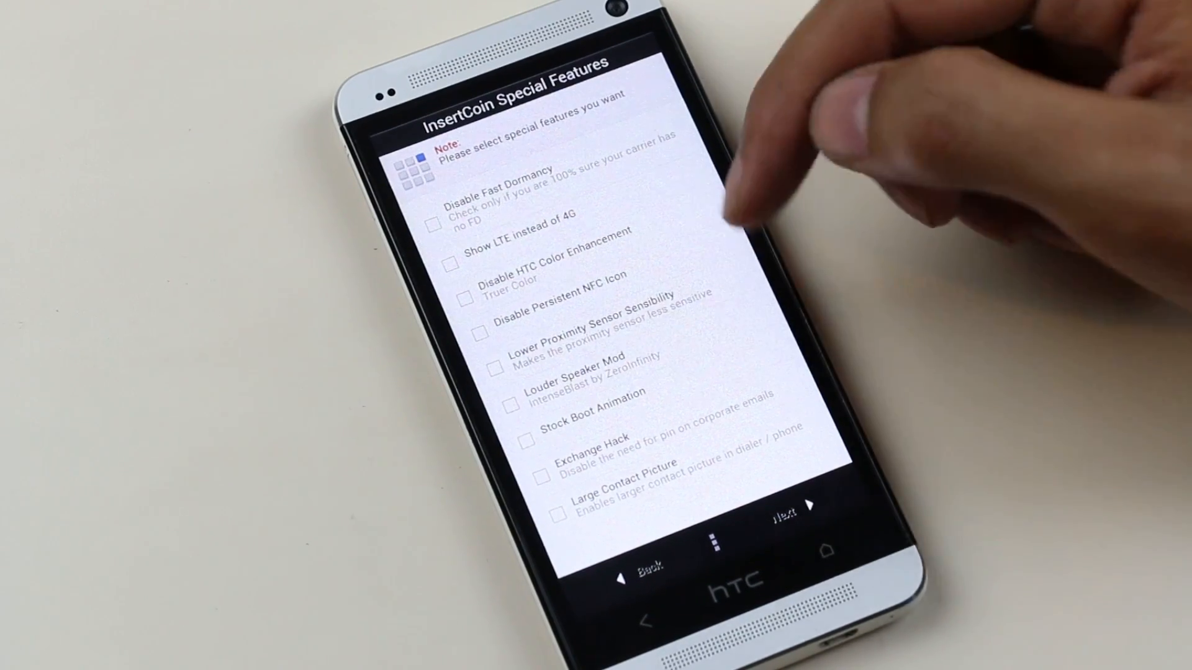
pyautogui.click(527, 440)
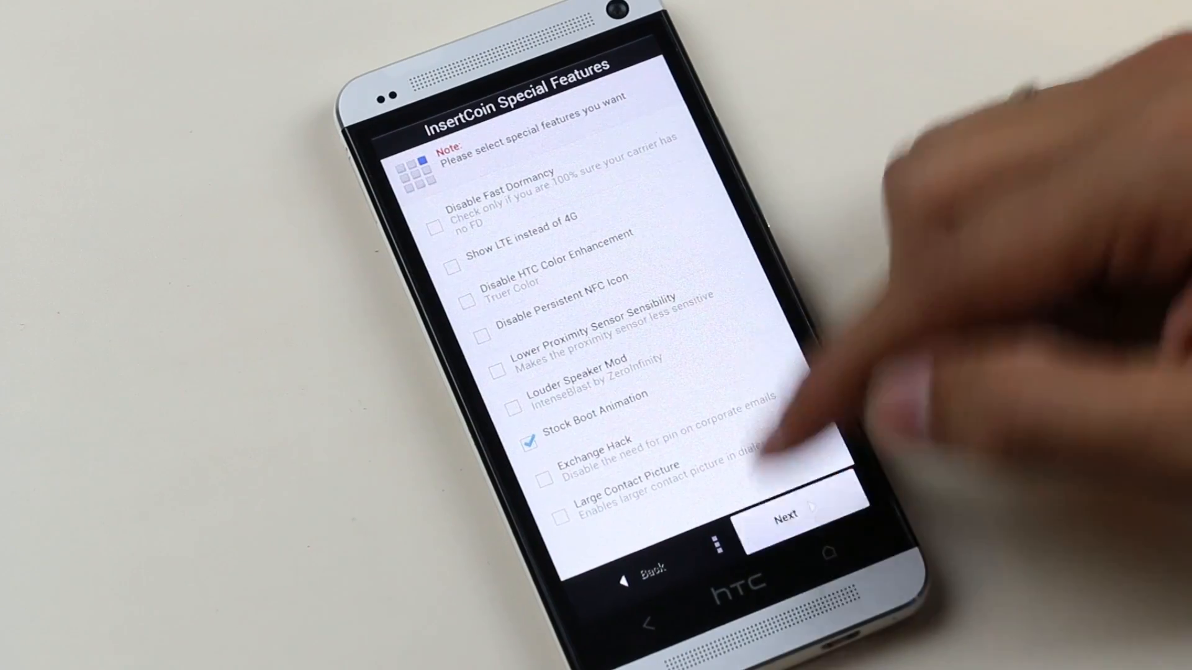
pyautogui.click(787, 512)
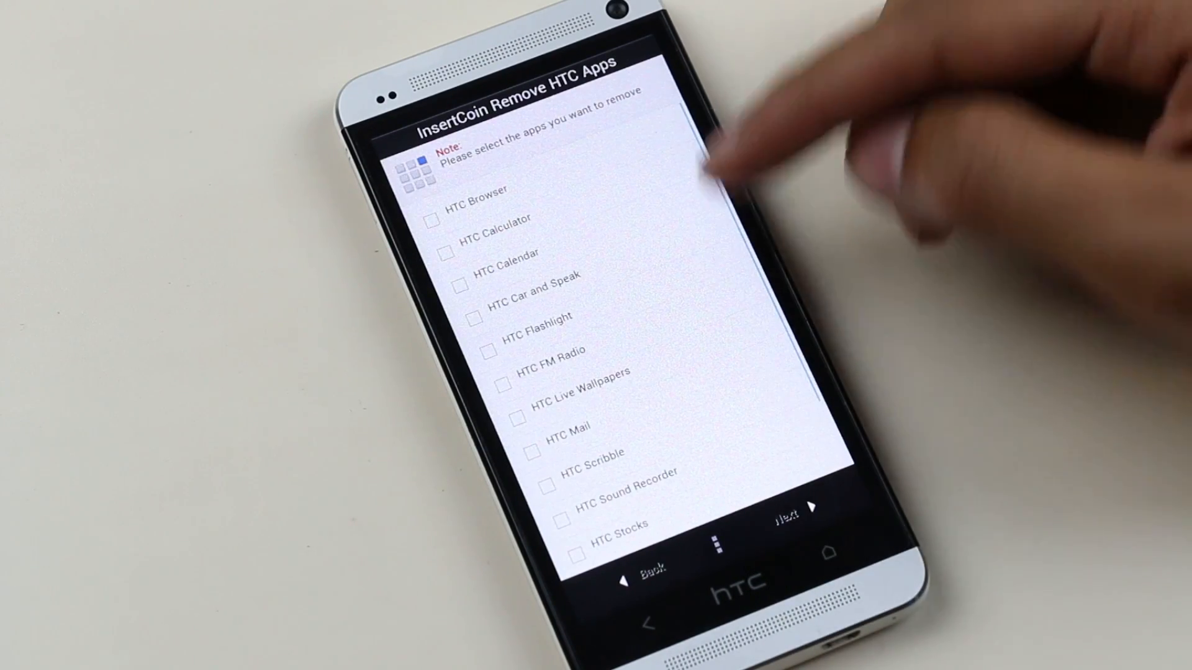
pyautogui.moveTo(820, 380)
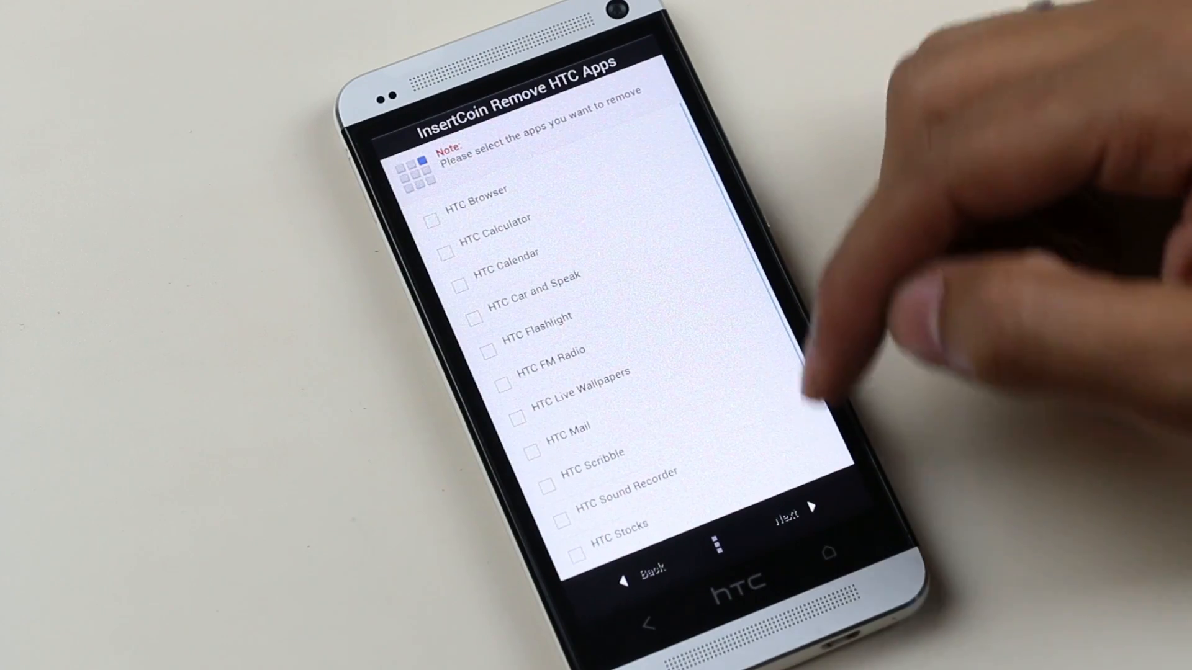
# - Keep HTC apps, mark Google and additional apps for removal, and add English keyboard input
pyautogui.click(787, 506)
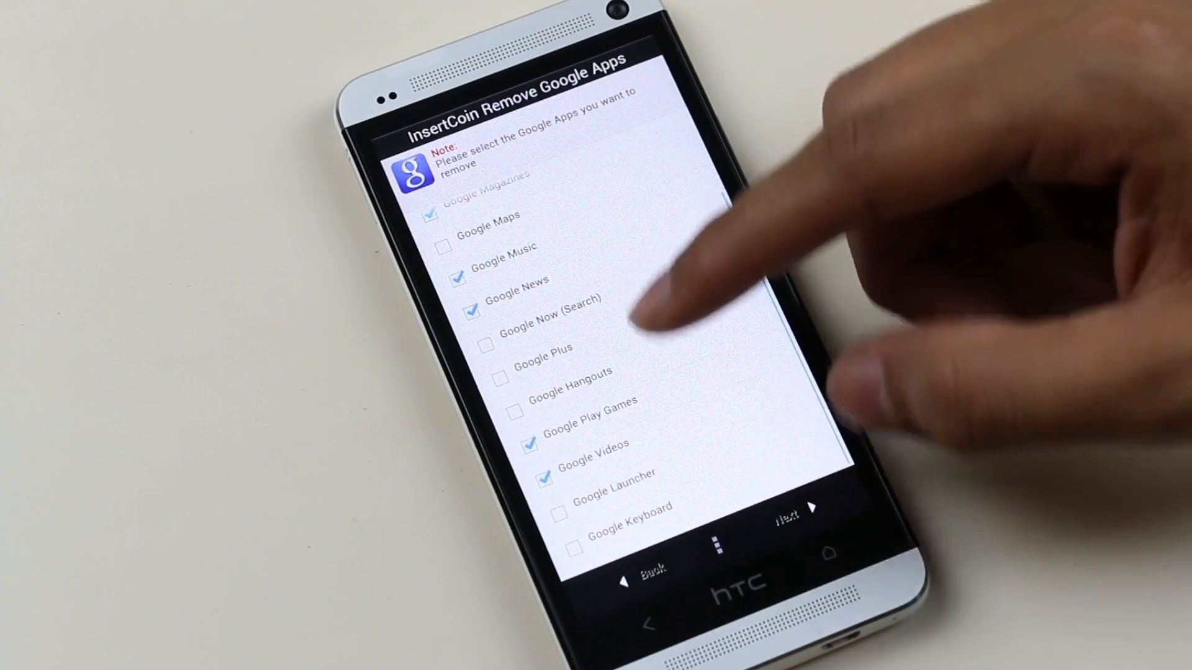
pyautogui.click(783, 508)
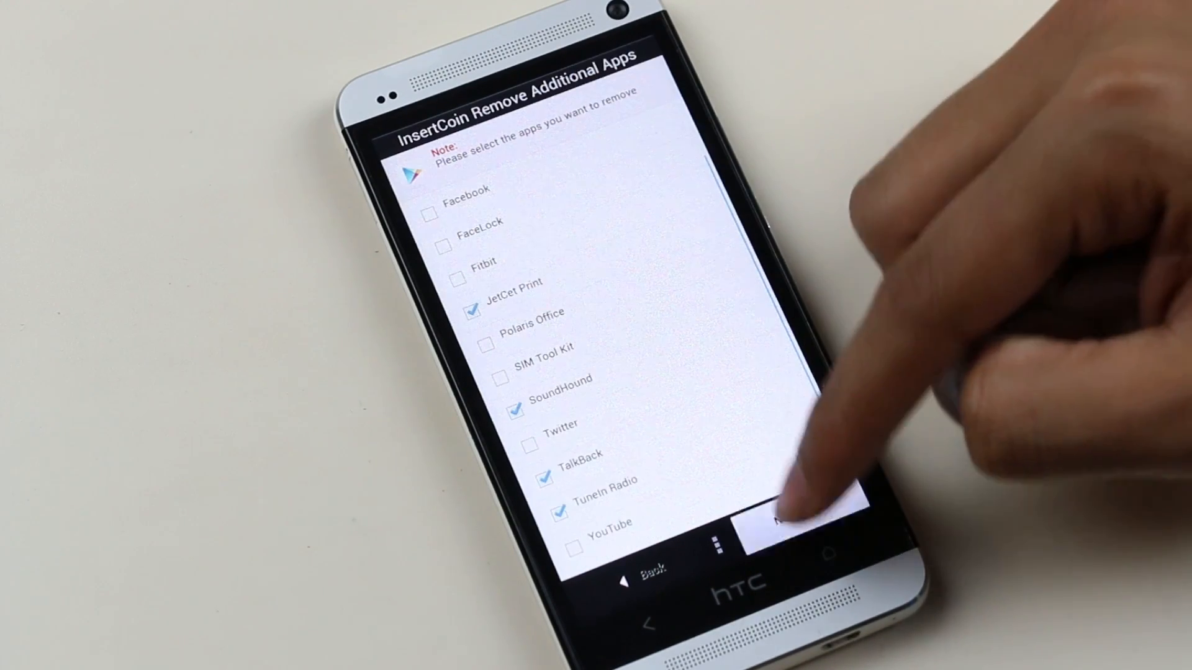
pyautogui.click(791, 516)
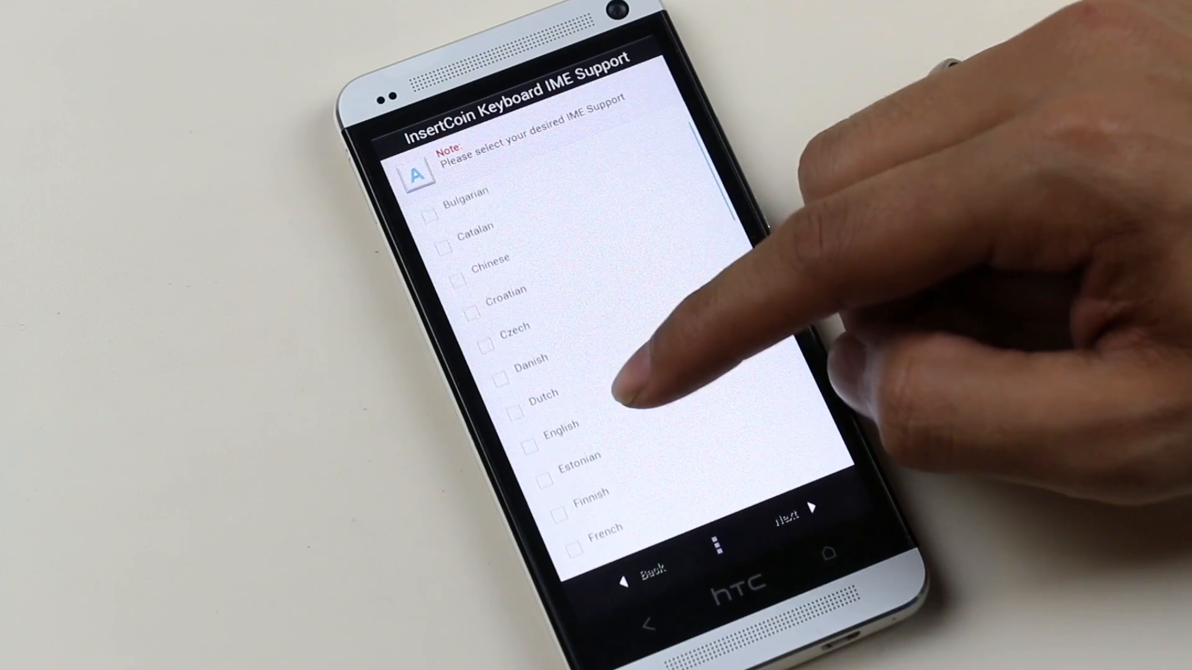
pyautogui.click(787, 507)
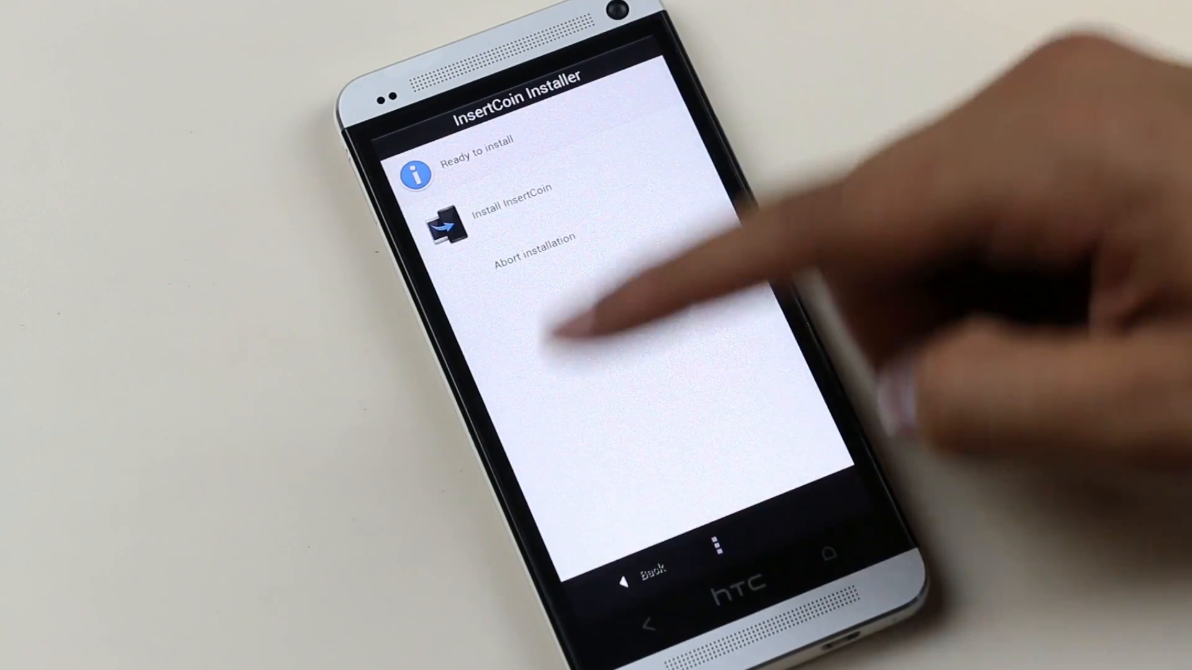
# - Install InsertCoin with Superuser as root manager, then finish and reboot the phone
pyautogui.click(515, 216)
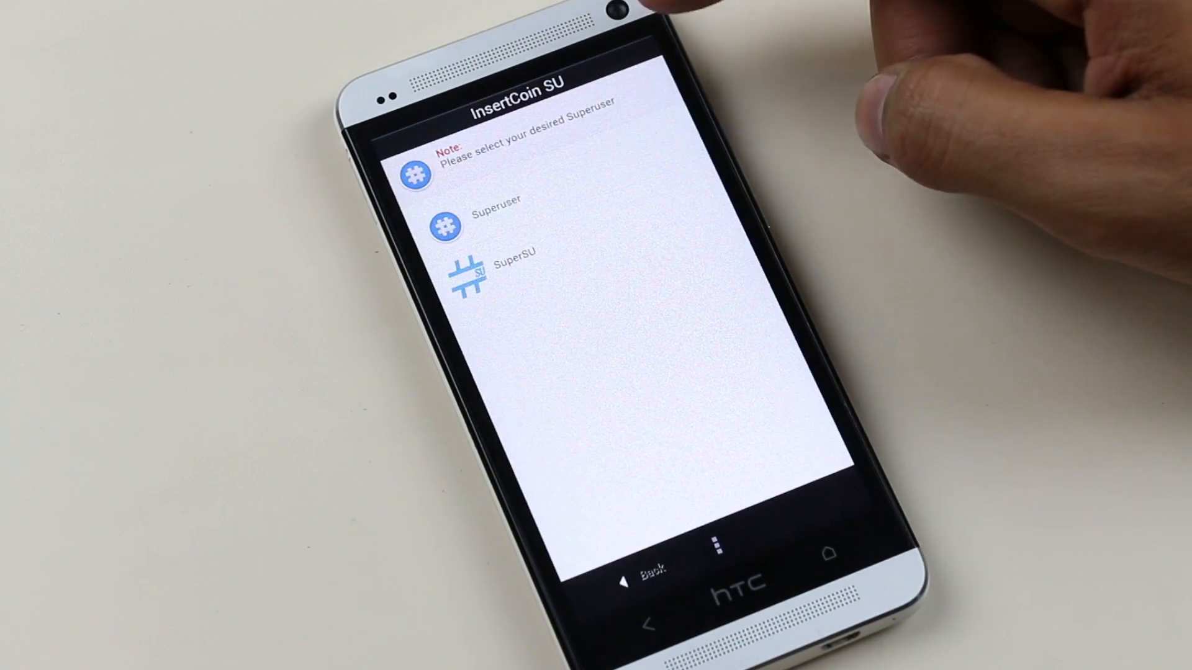
pyautogui.click(493, 273)
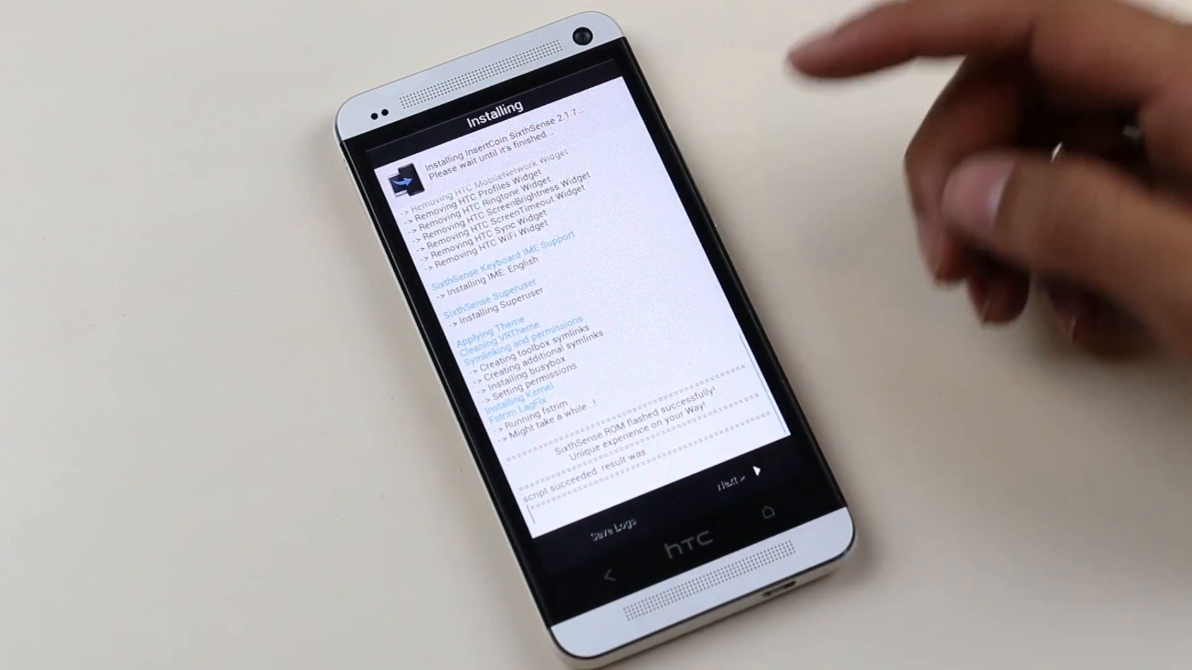
pyautogui.click(742, 476)
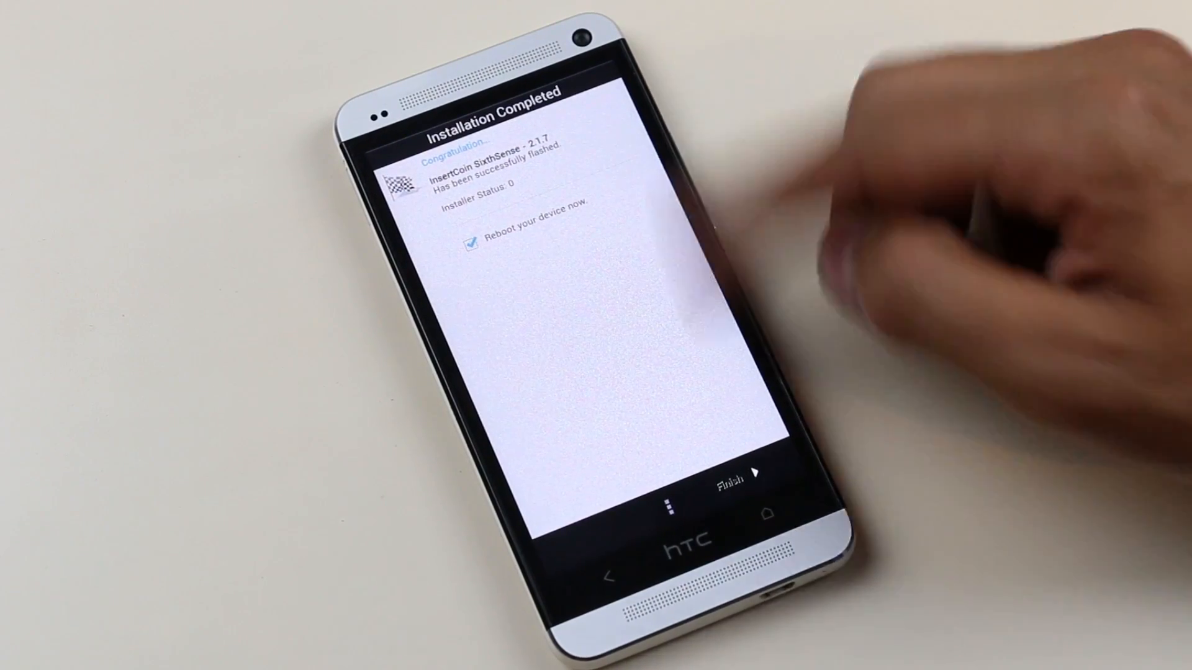
pyautogui.click(730, 473)
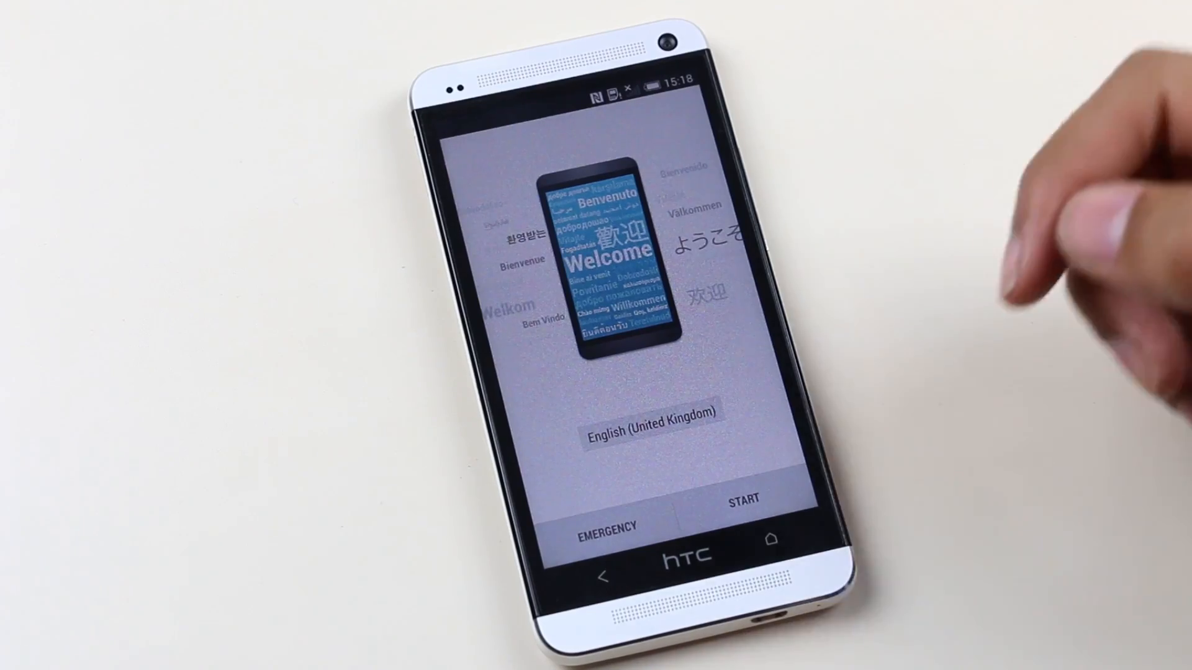
# - Start the first-run setup and move past the fast computer-based setup option
pyautogui.click(743, 499)
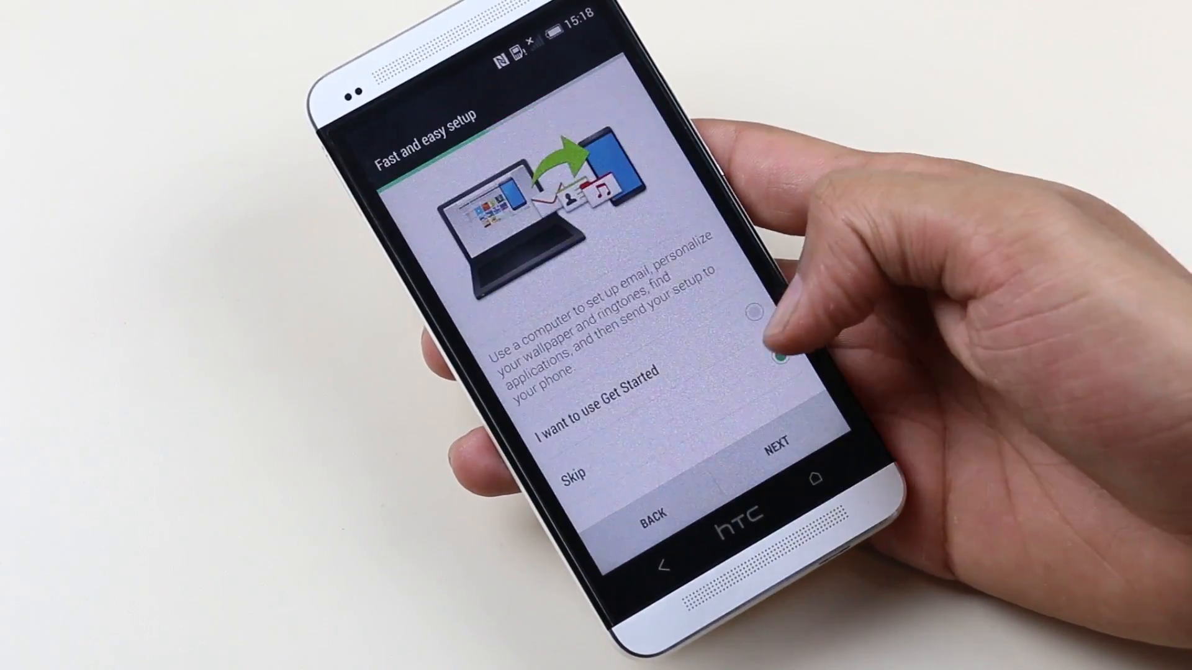
pyautogui.click(775, 445)
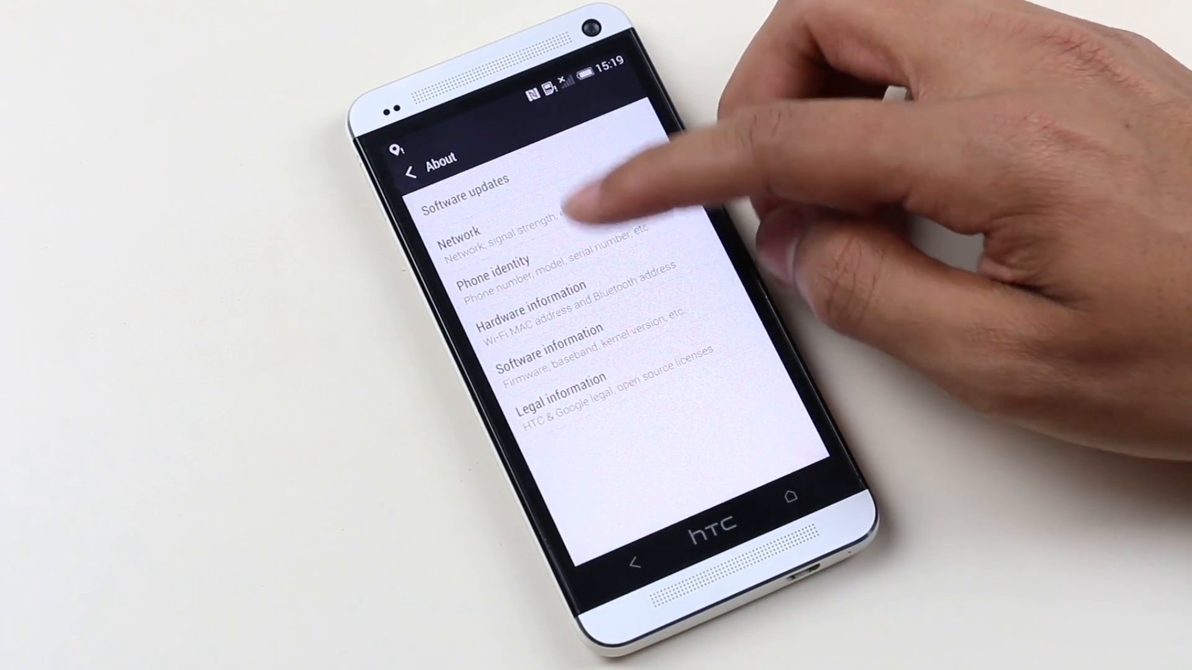
# - View About software info, then show the Sense 6 app drawer and dismiss the shortcut tip
pyautogui.click(549, 350)
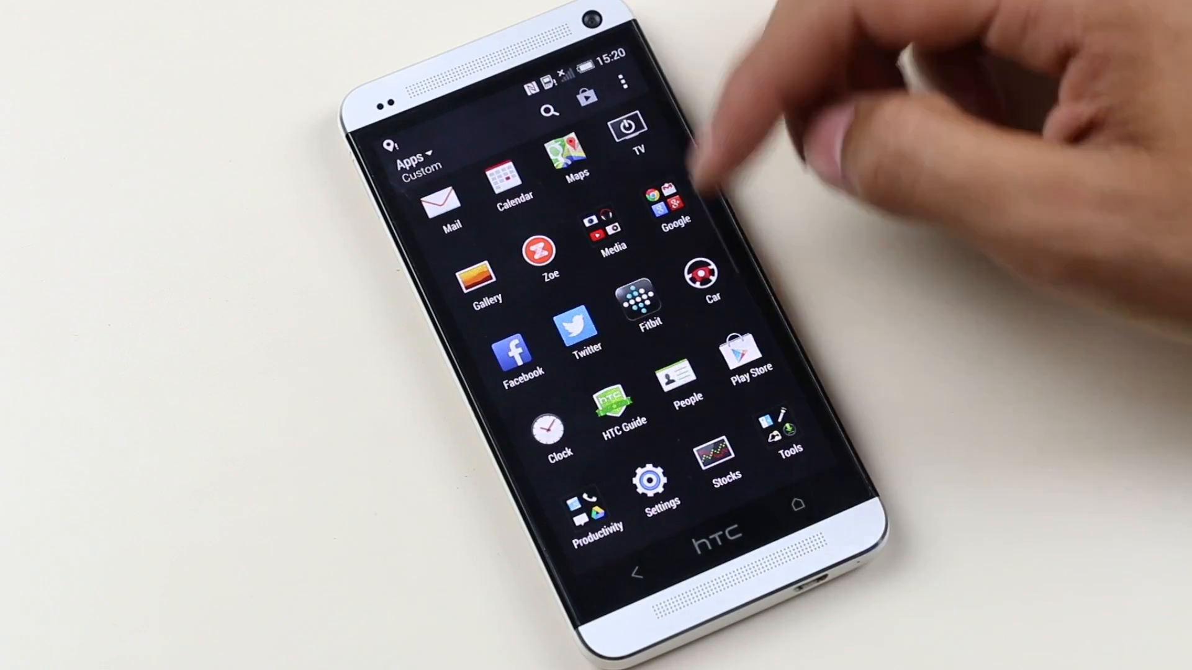
pyautogui.click(652, 486)
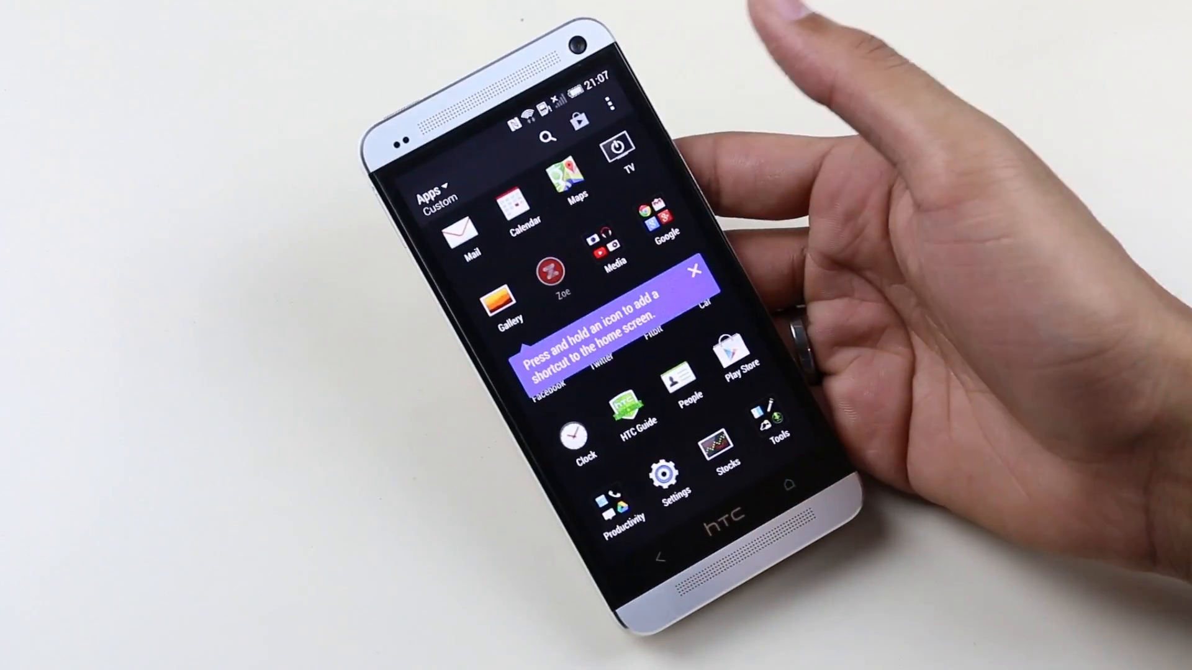
pyautogui.click(559, 277)
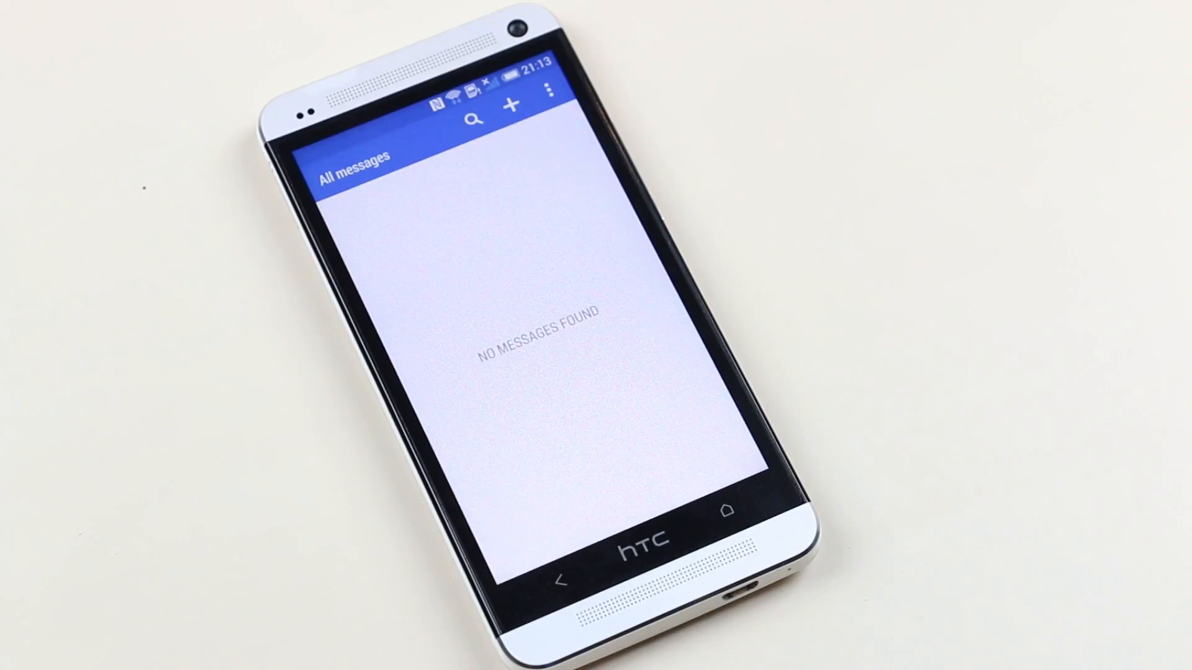
# - Leave Messages and open Personalize > Theme to browse the Sense 6 theme gallery
pyautogui.click(510, 103)
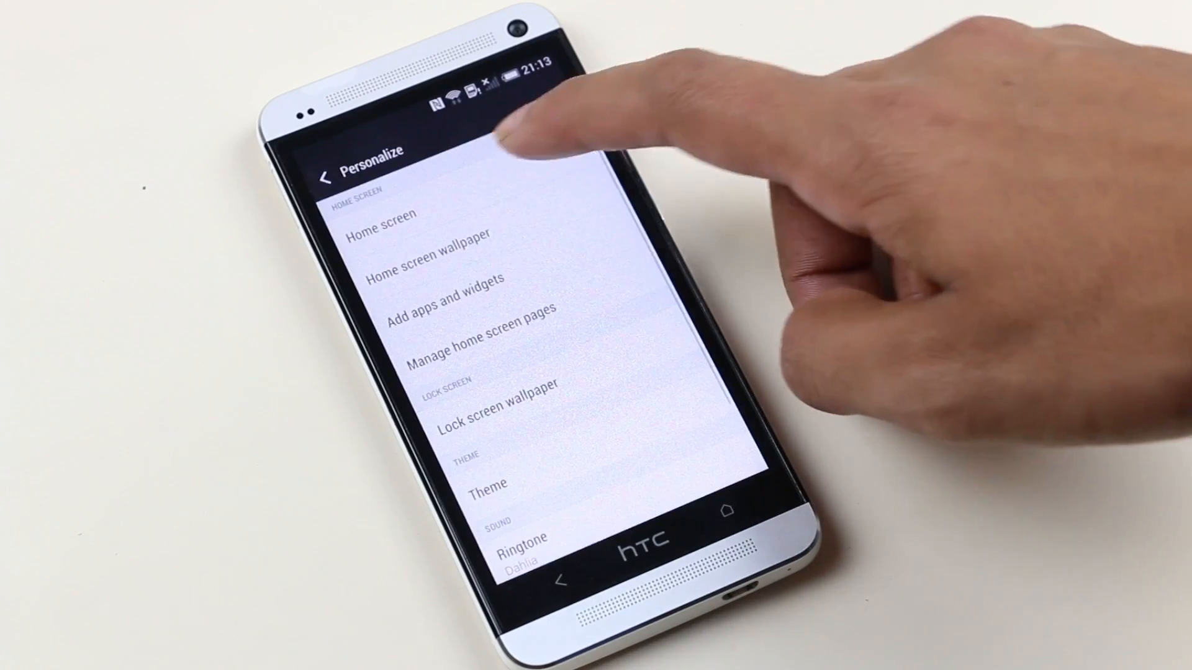
pyautogui.click(488, 485)
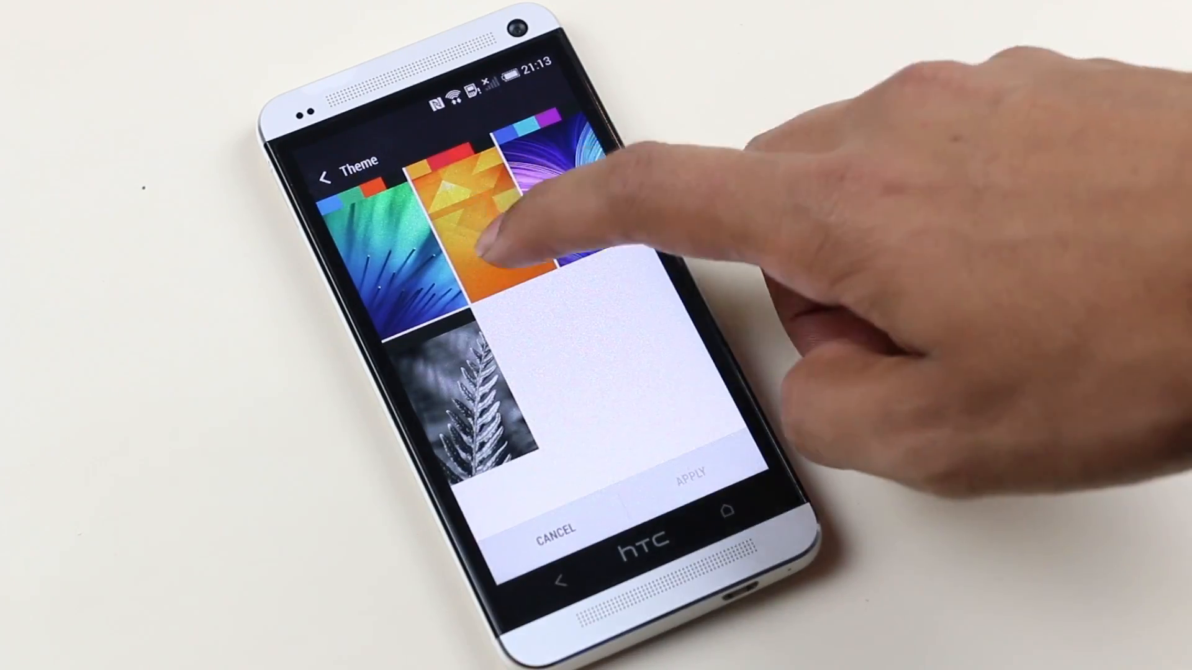